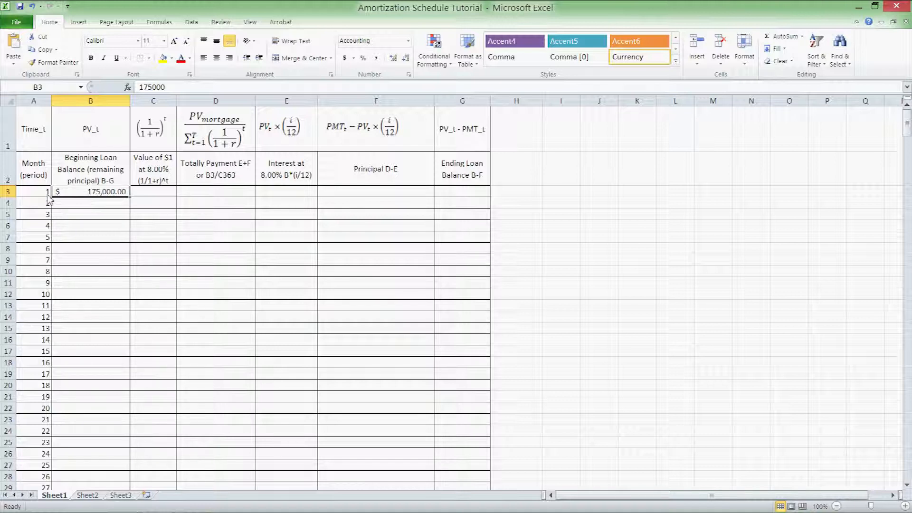
# Step: Enter month 1's discount factor =(1/(1+(0.08/12)))^A3 in C3, giving 0.99338
pyautogui.click(153, 169)
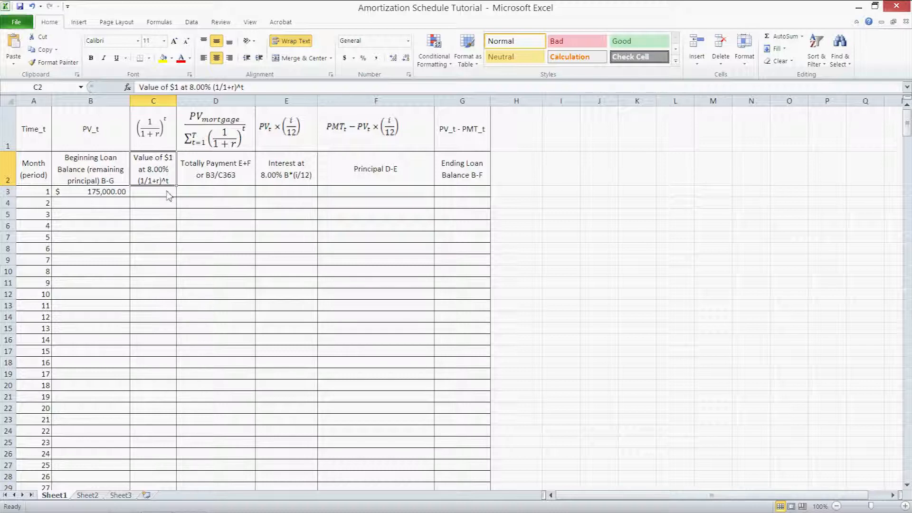
pyautogui.click(152, 191)
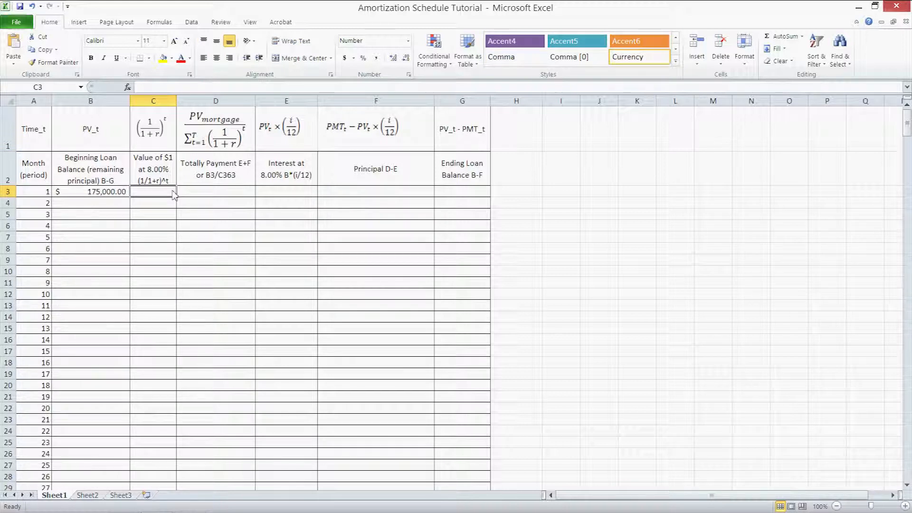
pyautogui.write('=')
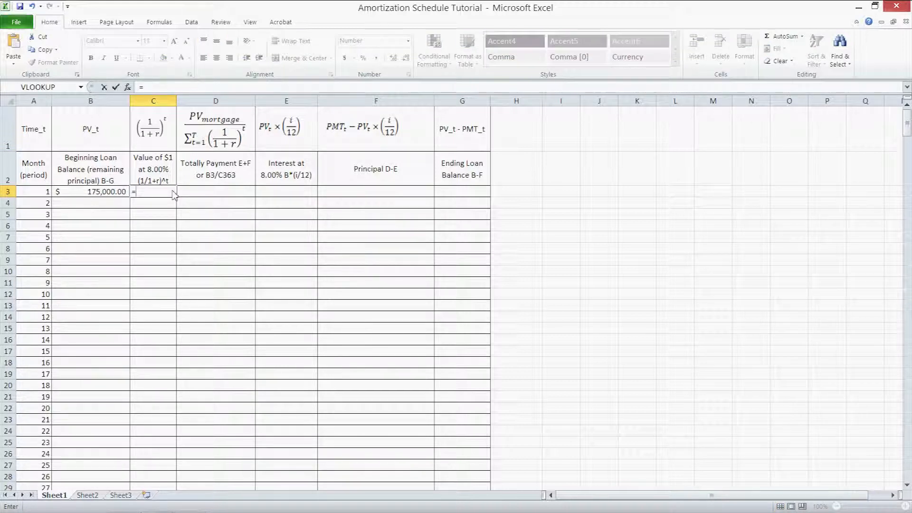
pyautogui.write('(1/')
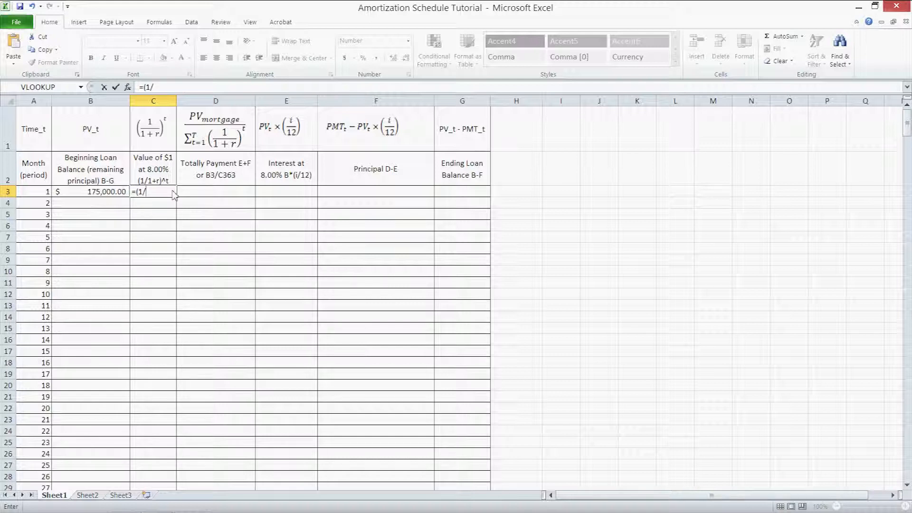
pyautogui.write('1')
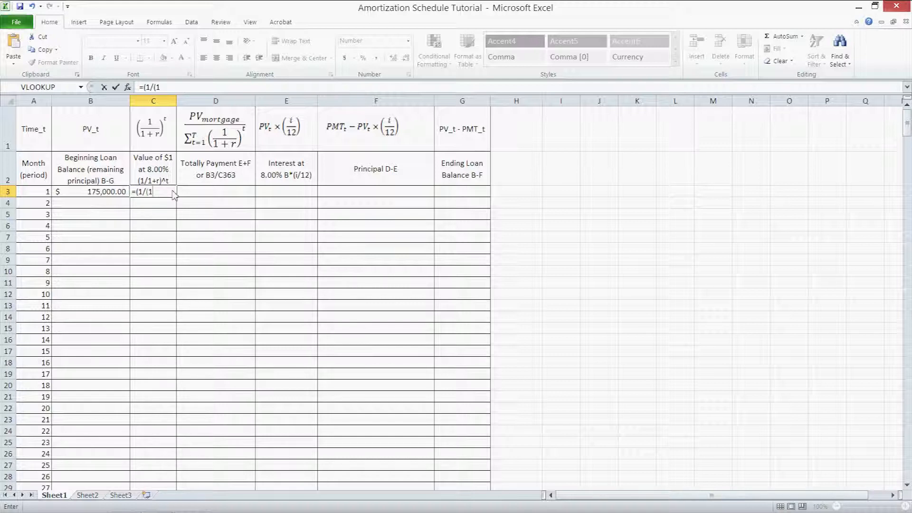
pyautogui.write('+(')
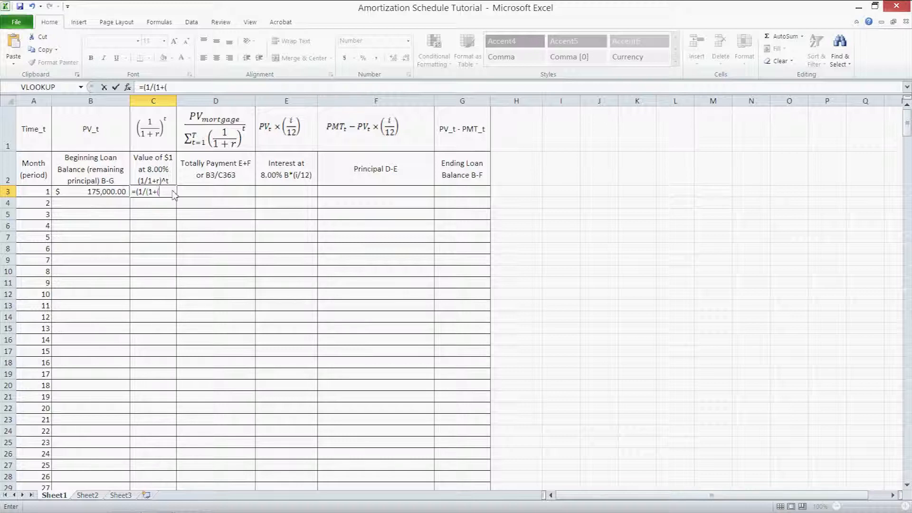
pyautogui.write('0.08/')
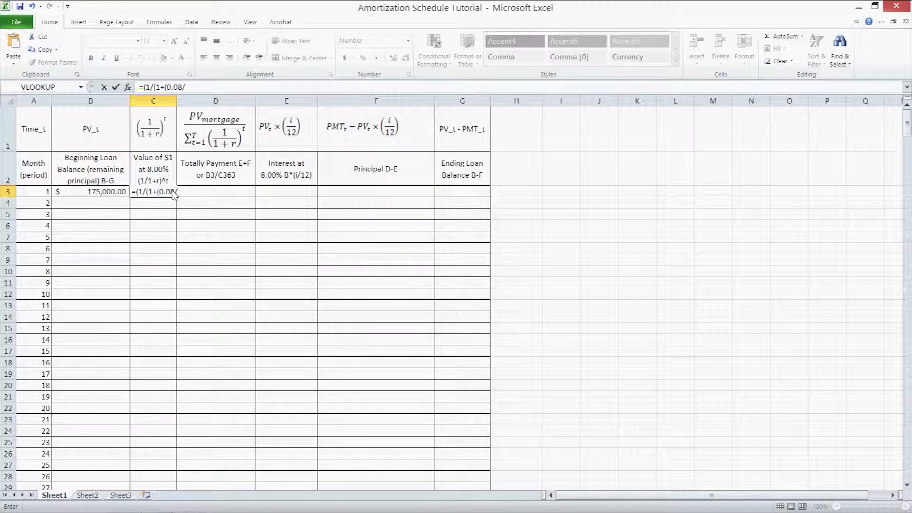
pyautogui.write('12)))')
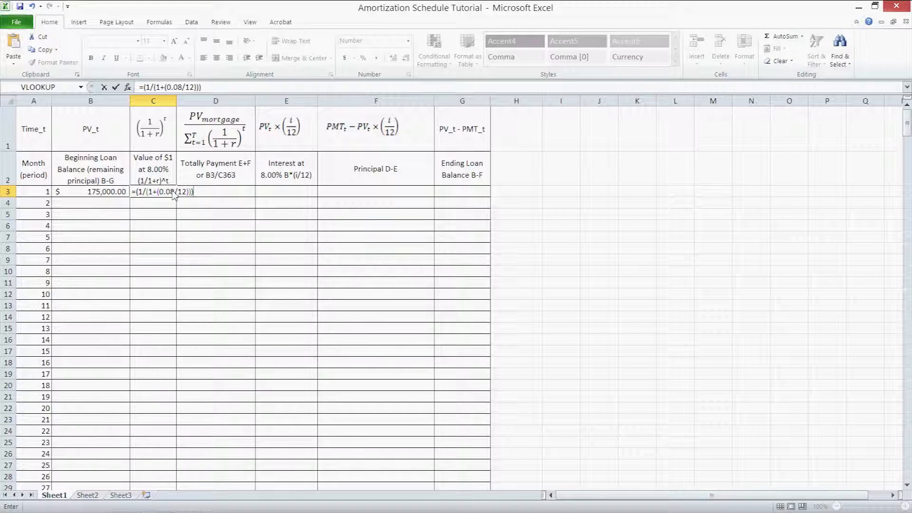
pyautogui.write('^')
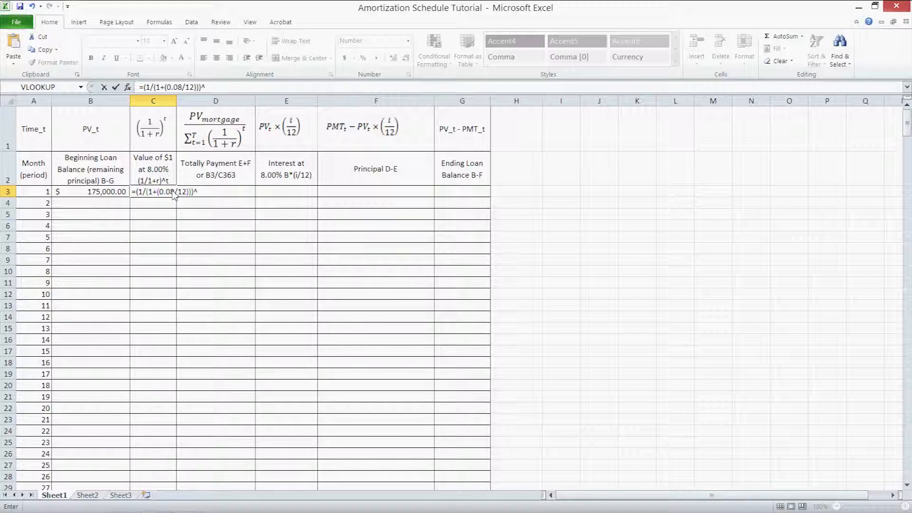
pyautogui.write('A3')
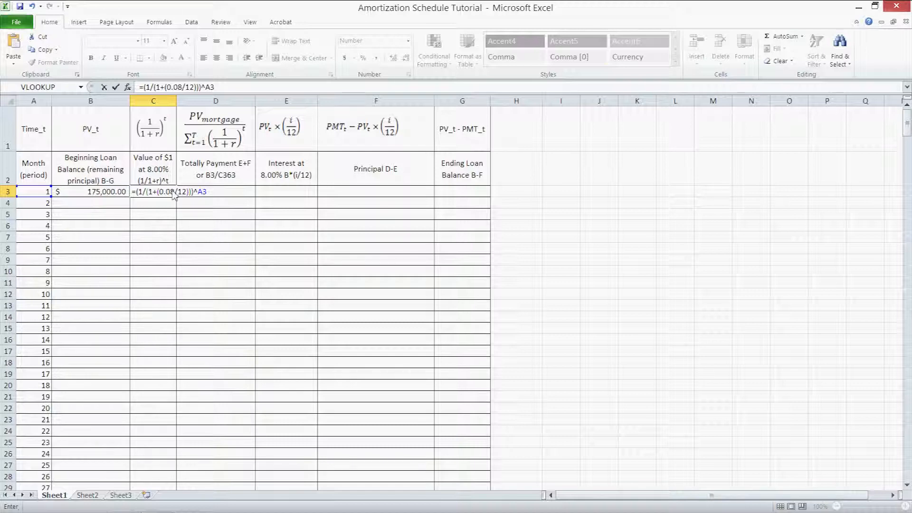
pyautogui.press('enter')
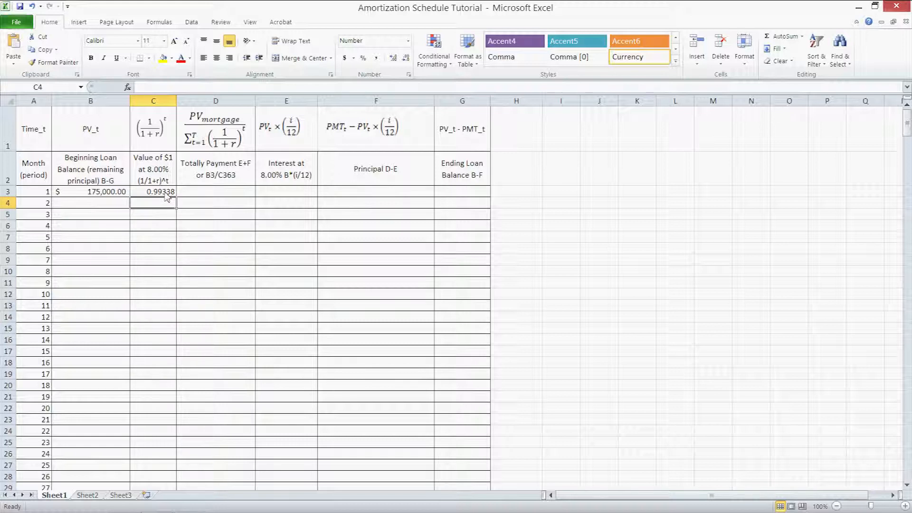
# Step: Copy the discount factor formula down column C for all periods
pyautogui.click(153, 191)
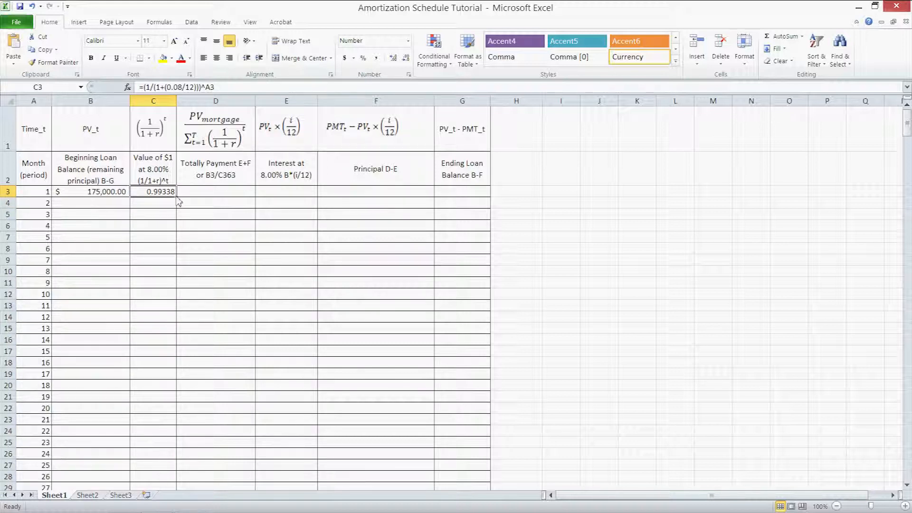
pyautogui.moveTo(152, 191); pyautogui.dragTo(152, 487)
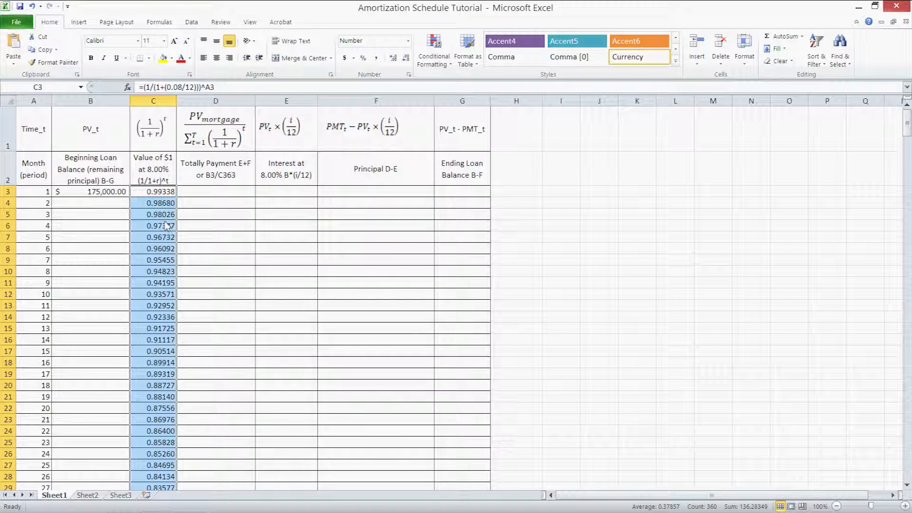
pyautogui.click(216, 191)
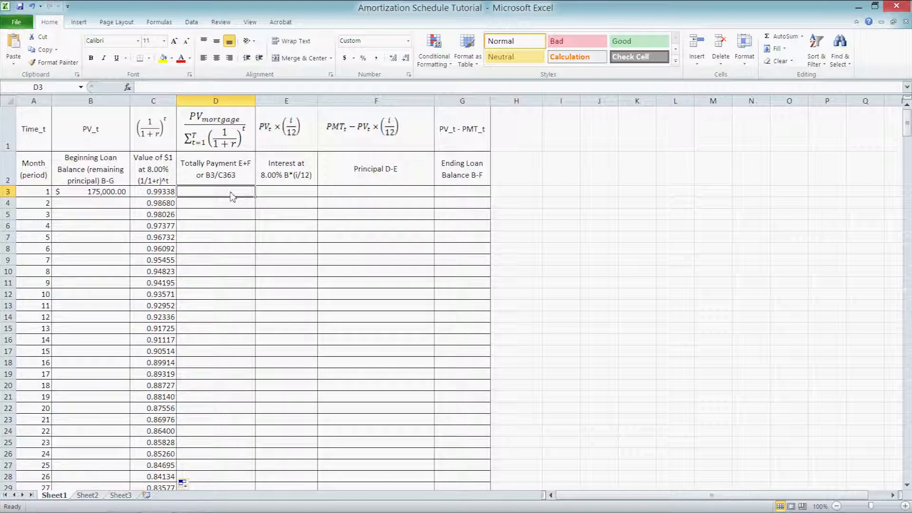
# Step: Enter =$B$3/$C$363 in D3 to compute the $1,284.09 monthly payment
pyautogui.write('=')
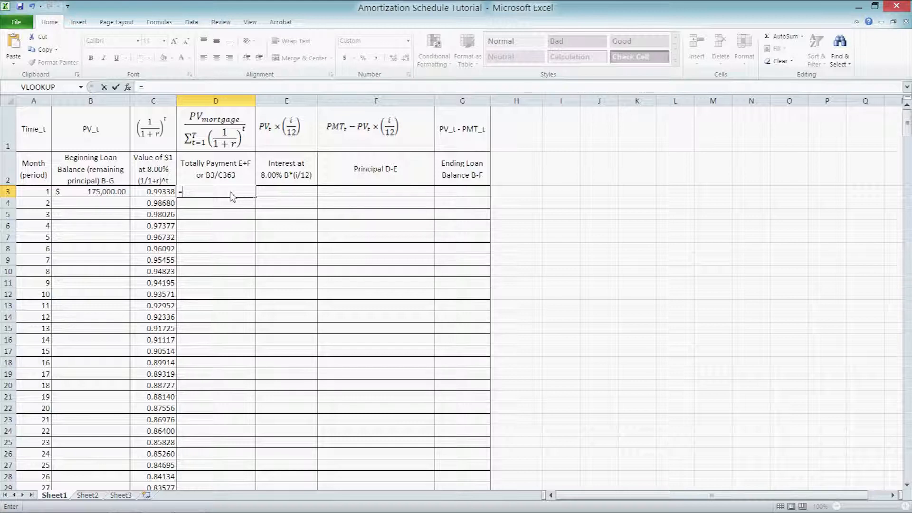
pyautogui.write('$')
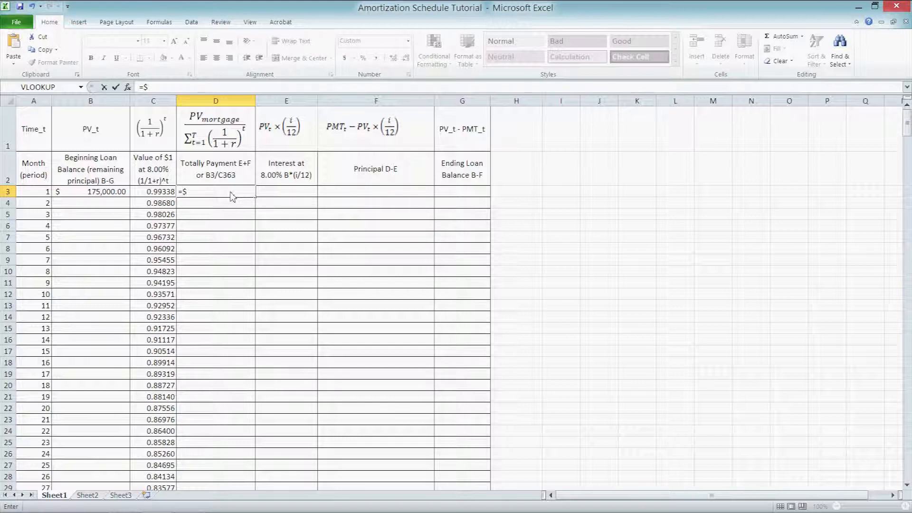
pyautogui.click(91, 191)
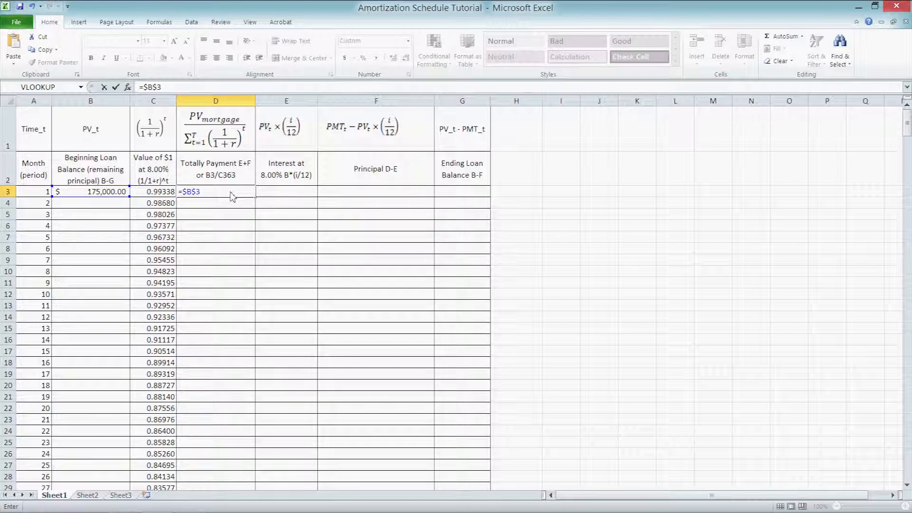
pyautogui.write('/$')
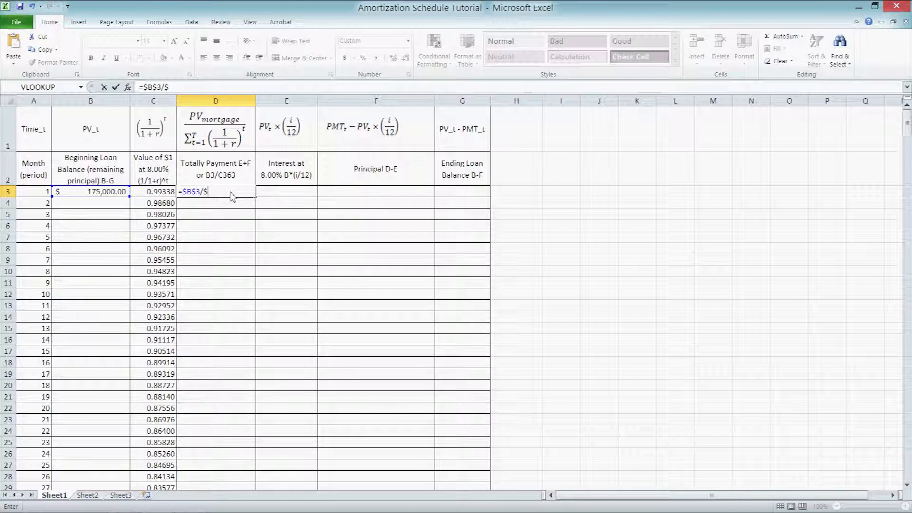
pyautogui.write('C$')
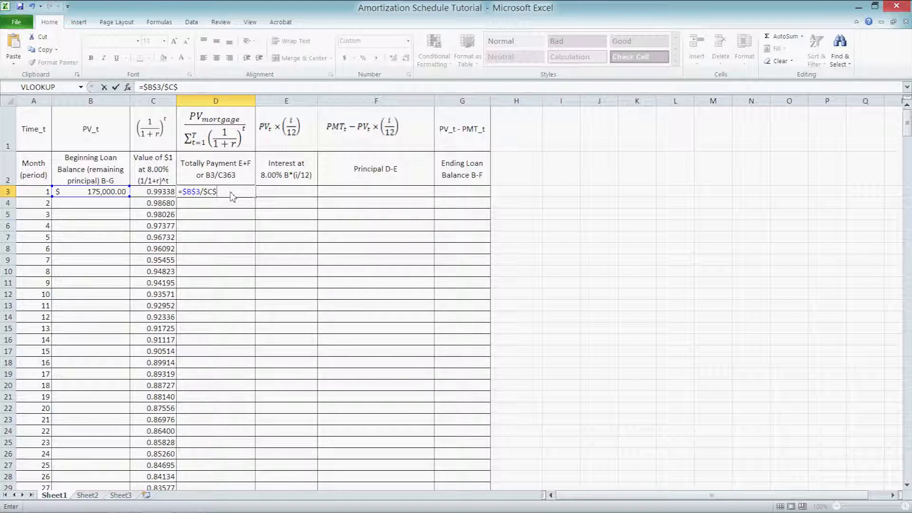
pyautogui.write('363')
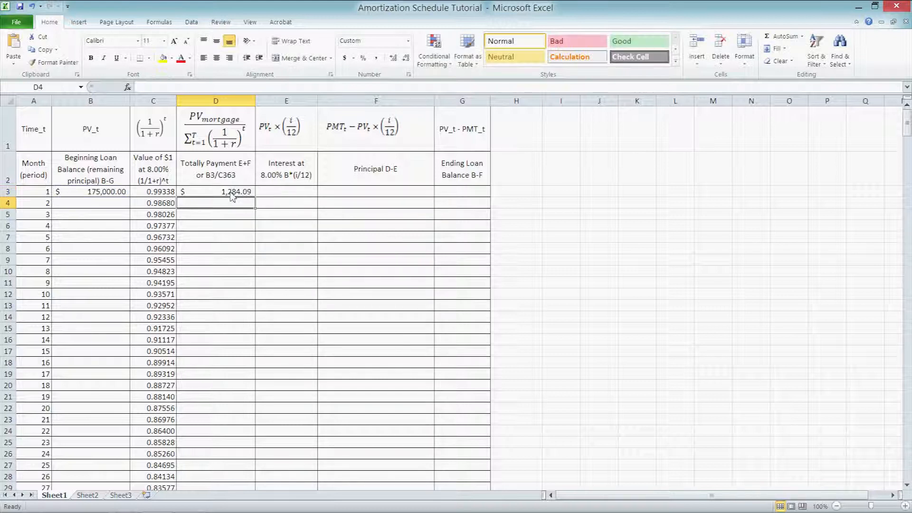
pyautogui.moveTo(241, 211)
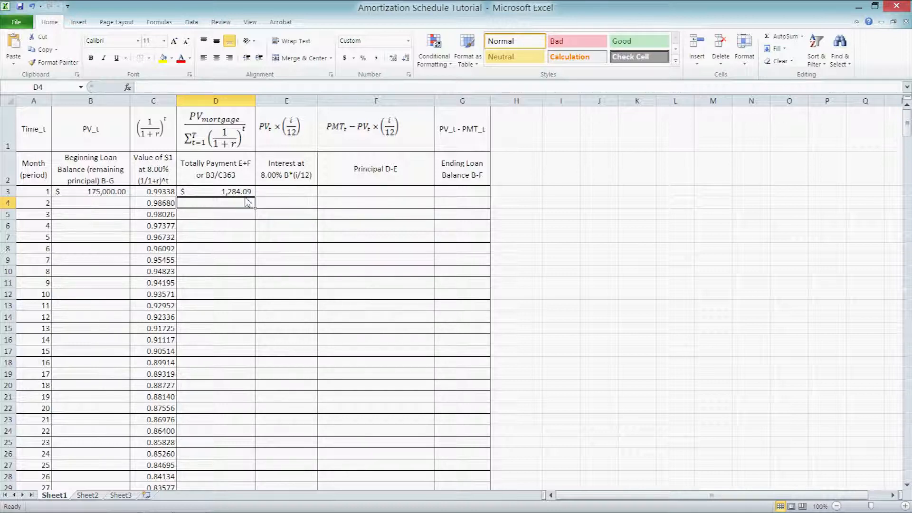
# Step: Fill the $1,284.09 payment down the Totally Payment column for every period
pyautogui.click(216, 191)
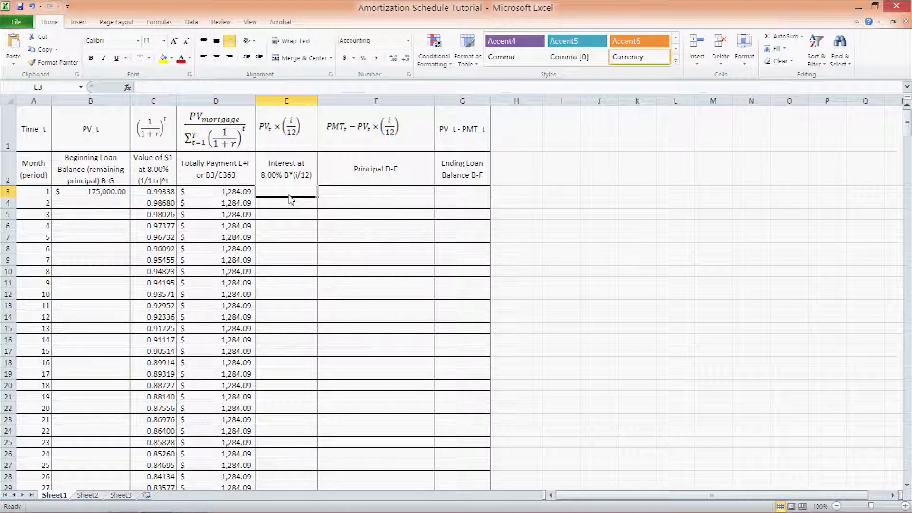
pyautogui.moveTo(271, 197)
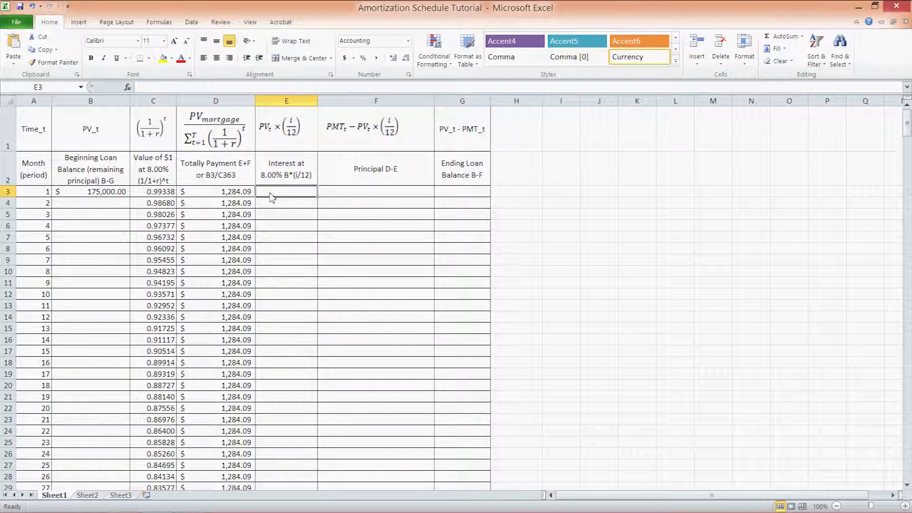
# Step: Compute month 1 interest =B3*(0.08/12) = 1,166.67 in E3 and copy it down all periods
pyautogui.write('=')
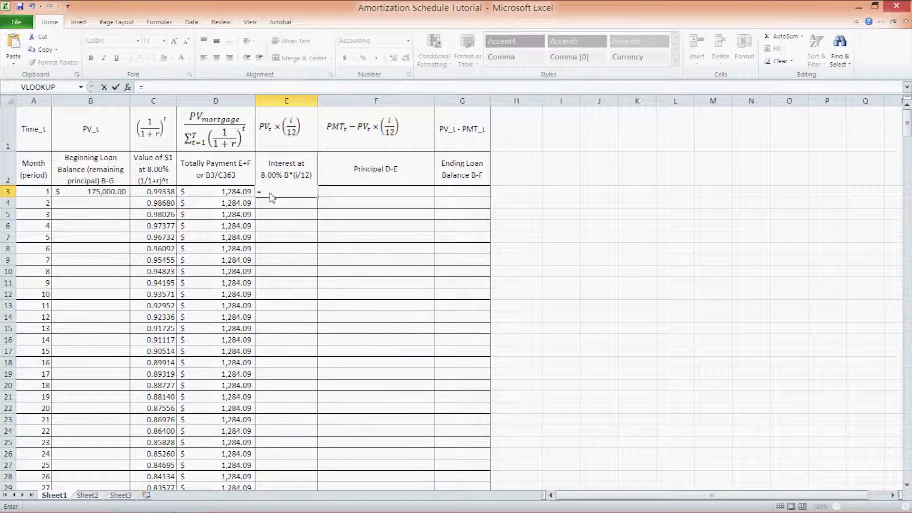
pyautogui.write('B3*')
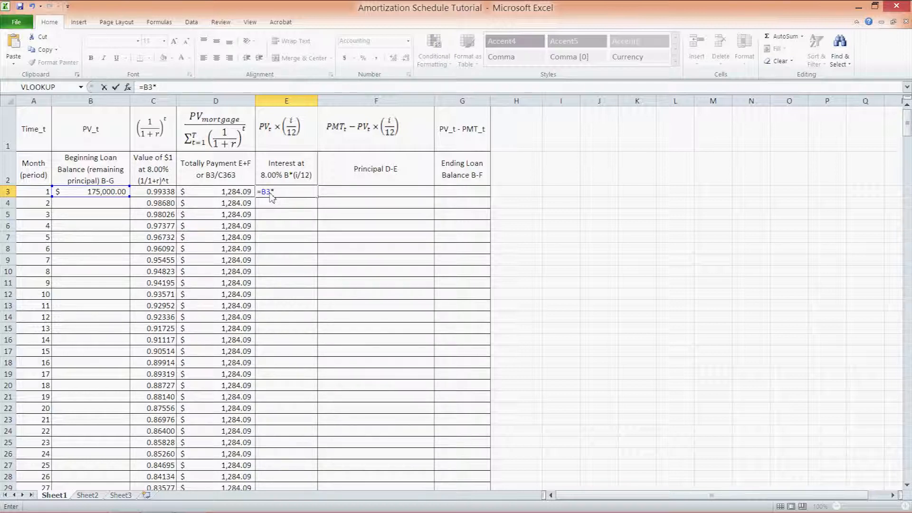
pyautogui.write('(0')
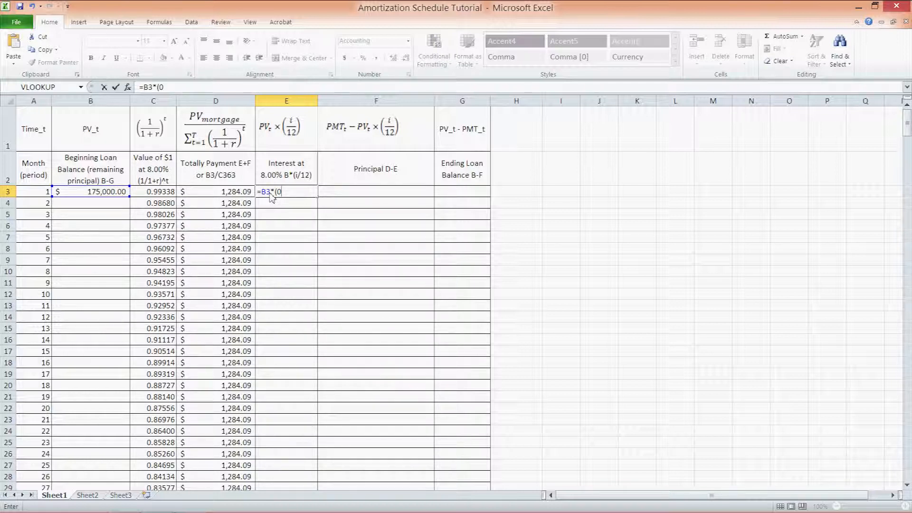
pyautogui.write('0.08/')
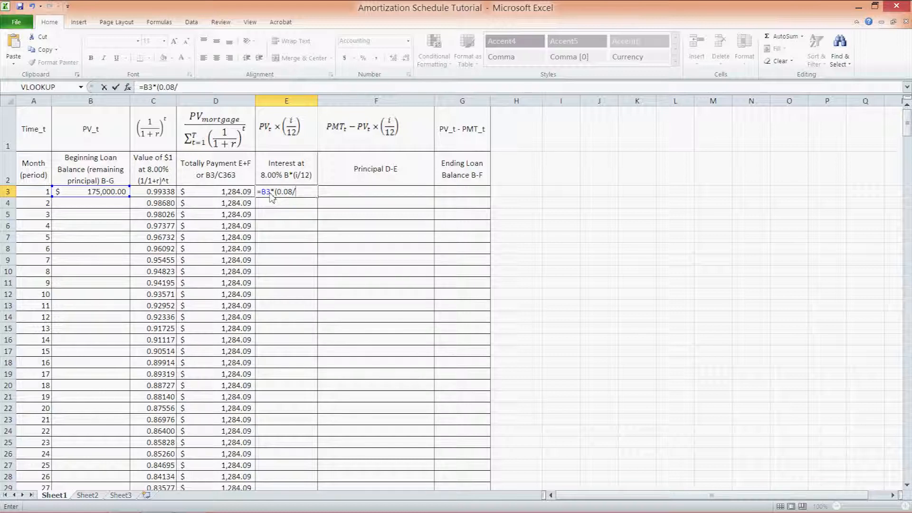
pyautogui.write('12)')
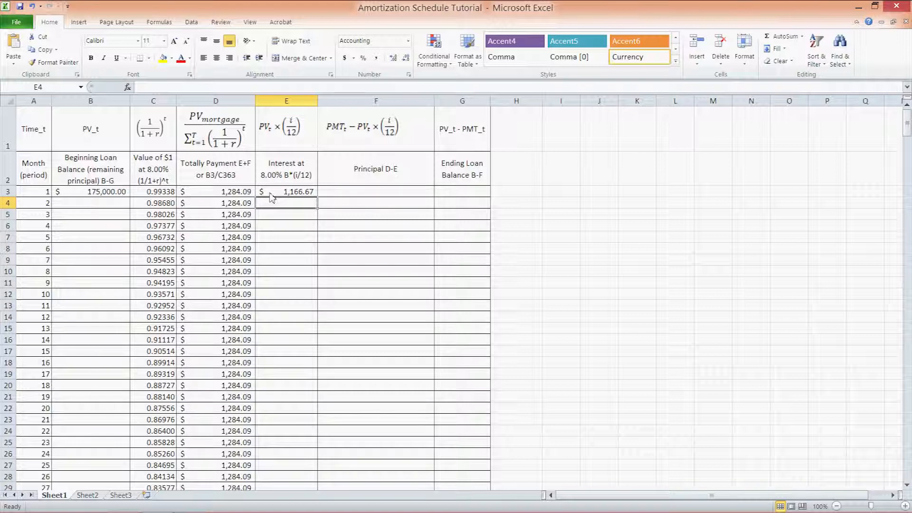
pyautogui.click(285, 191)
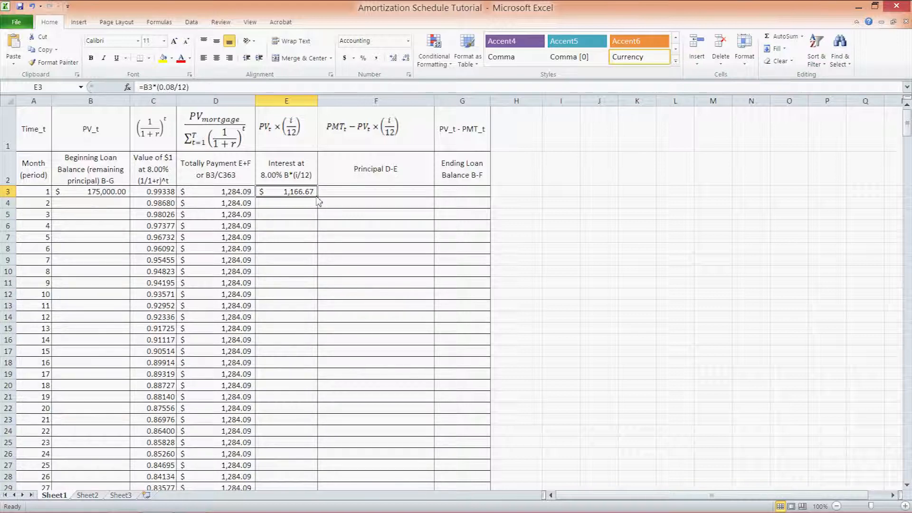
pyautogui.moveTo(315, 195); pyautogui.dragTo(323, 483)
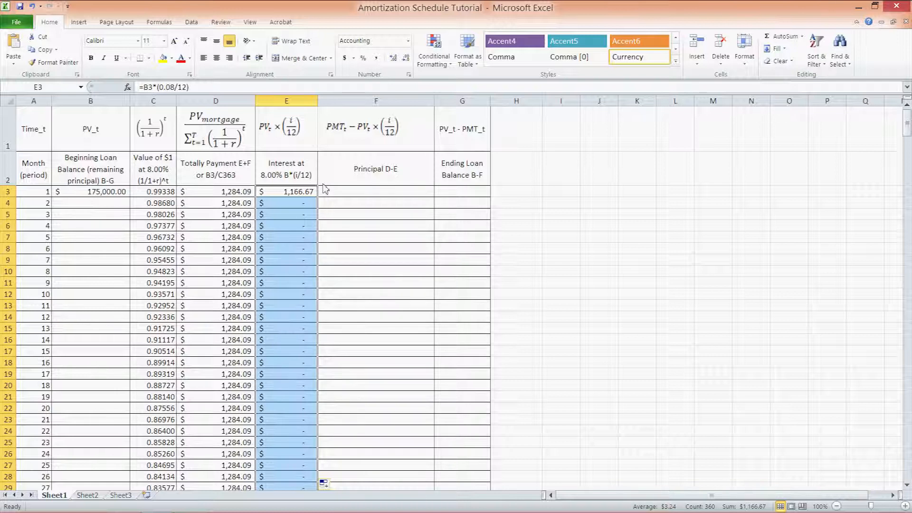
pyautogui.moveTo(318, 197)
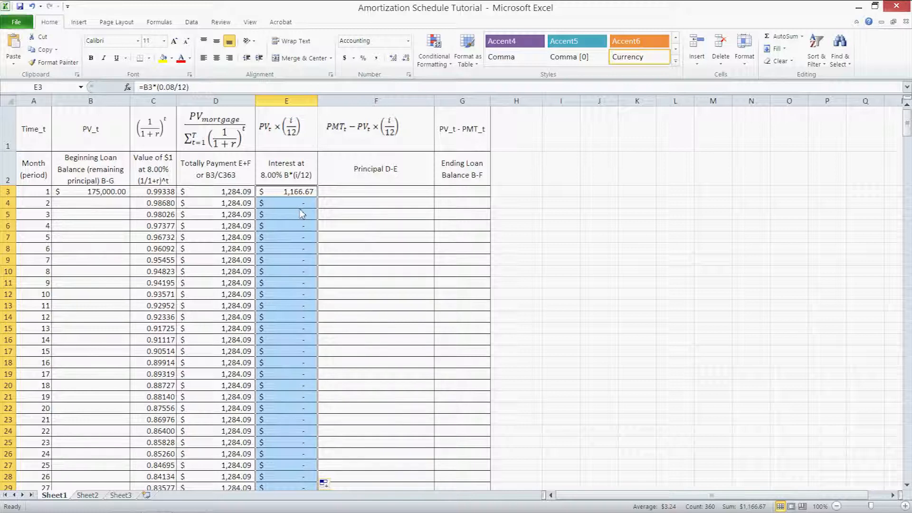
pyautogui.click(286, 191)
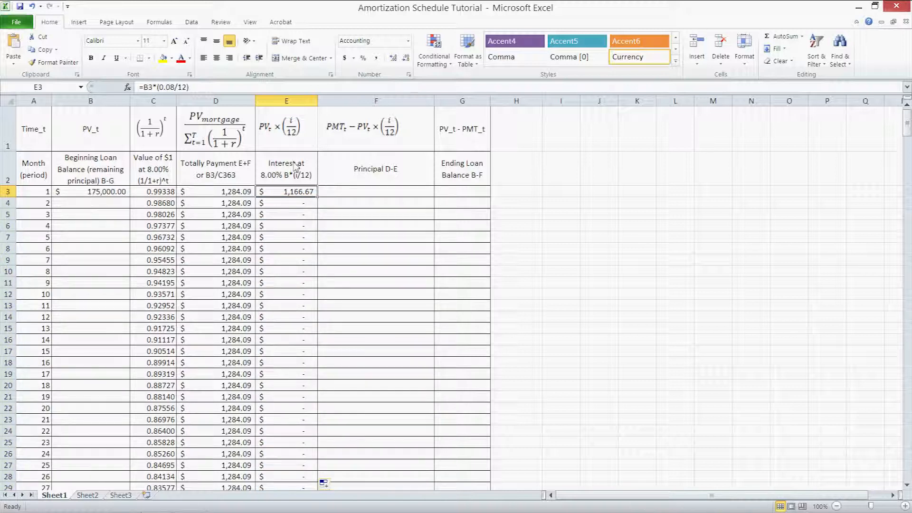
pyautogui.moveTo(285, 195)
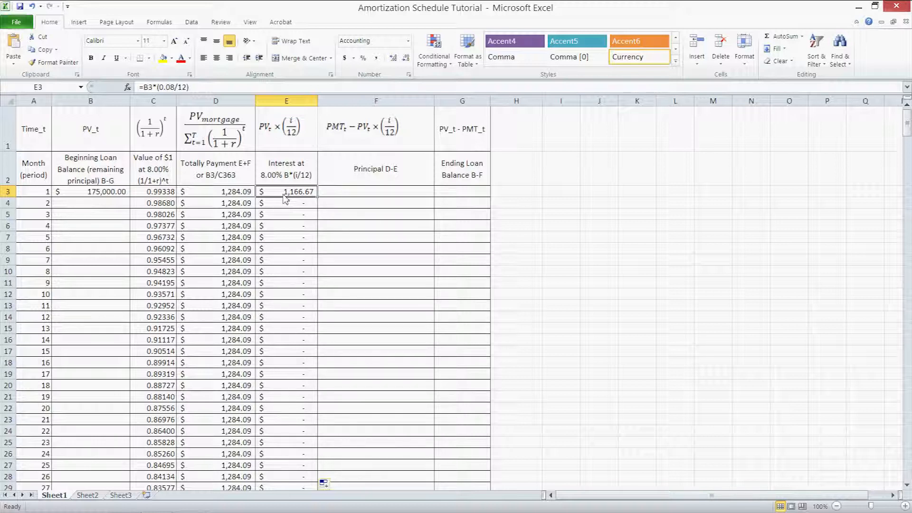
pyautogui.moveTo(470, 195)
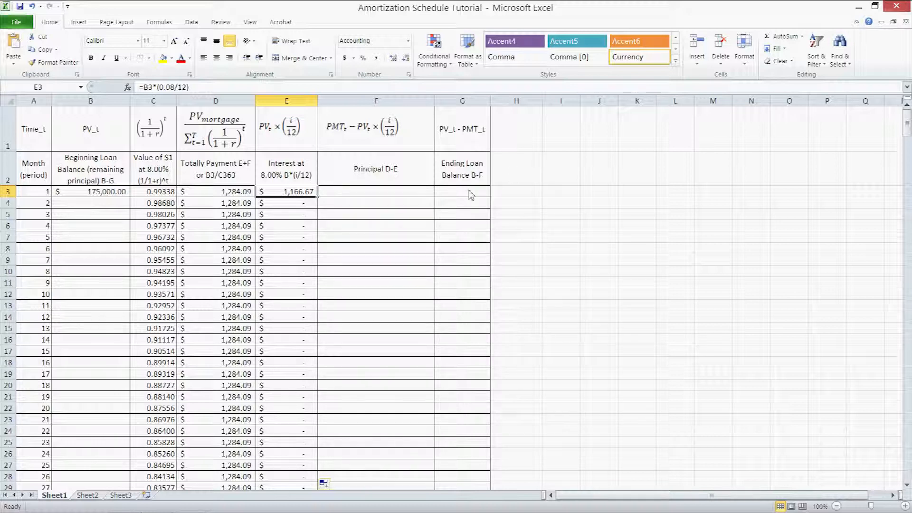
pyautogui.moveTo(461, 191)
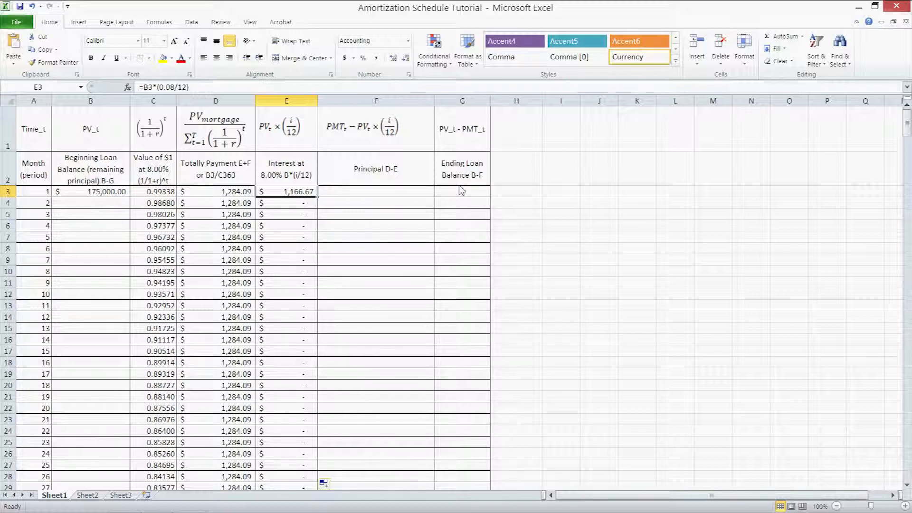
# Step: Compute month 1 principal =D3-E3 = 117.42 in F3 and copy it down all periods
pyautogui.click(375, 191)
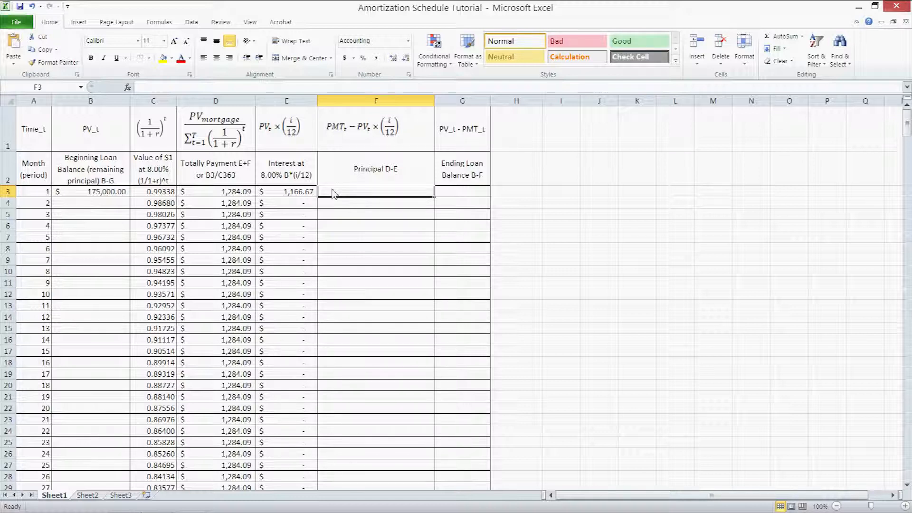
pyautogui.write('=D3')
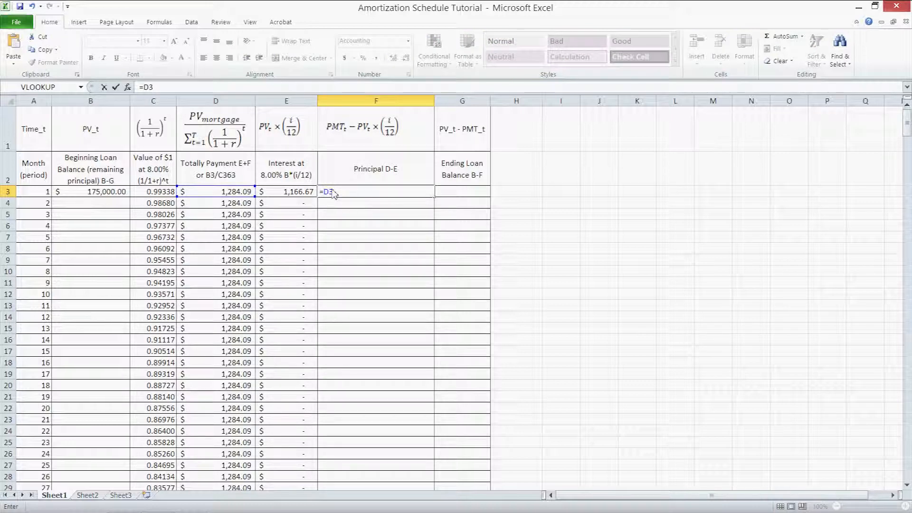
pyautogui.click(286, 191)
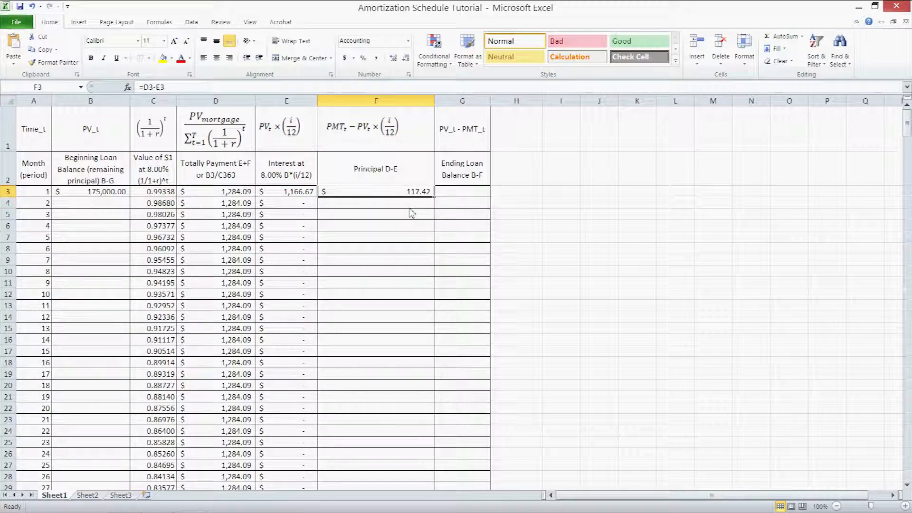
pyautogui.moveTo(375, 191); pyautogui.dragTo(375, 475)
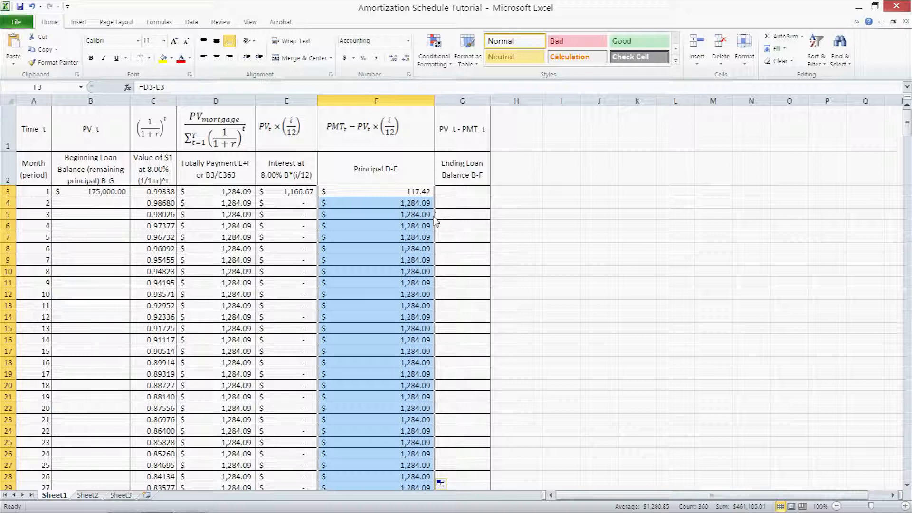
pyautogui.moveTo(211, 234)
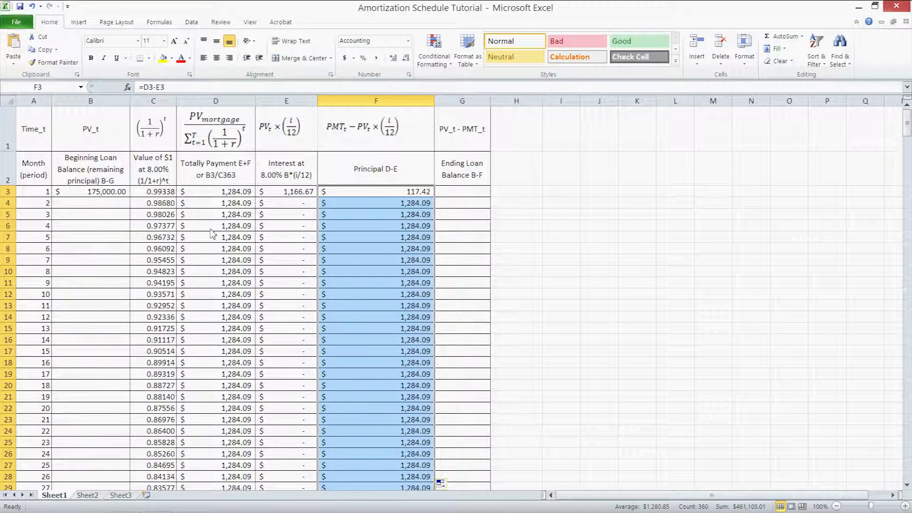
pyautogui.moveTo(315, 272)
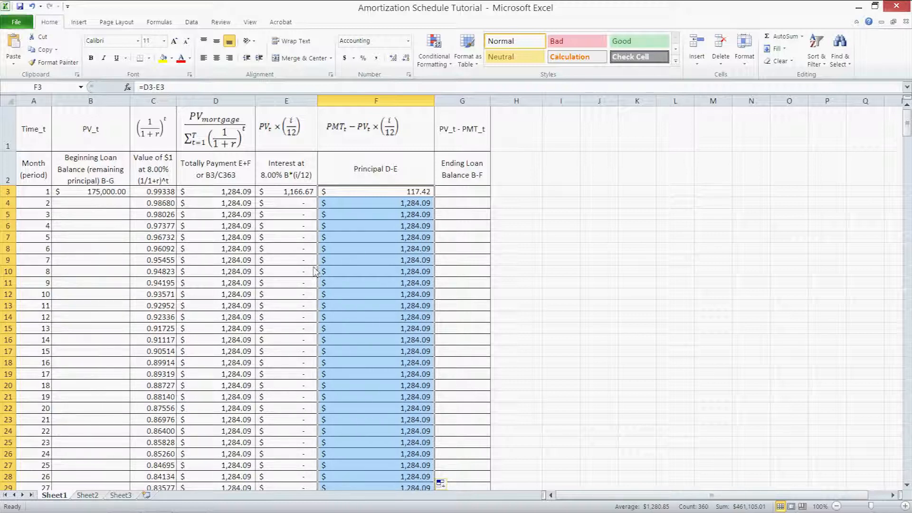
pyautogui.moveTo(447, 198)
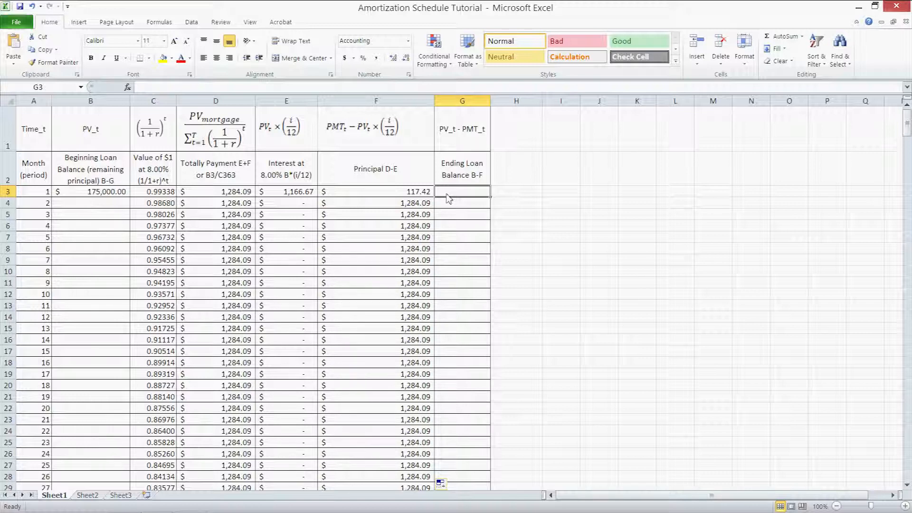
# Step: Compute the ending balance =B3-F3 = 174,882.58 in G3 and extend it down column G
pyautogui.write('=B')
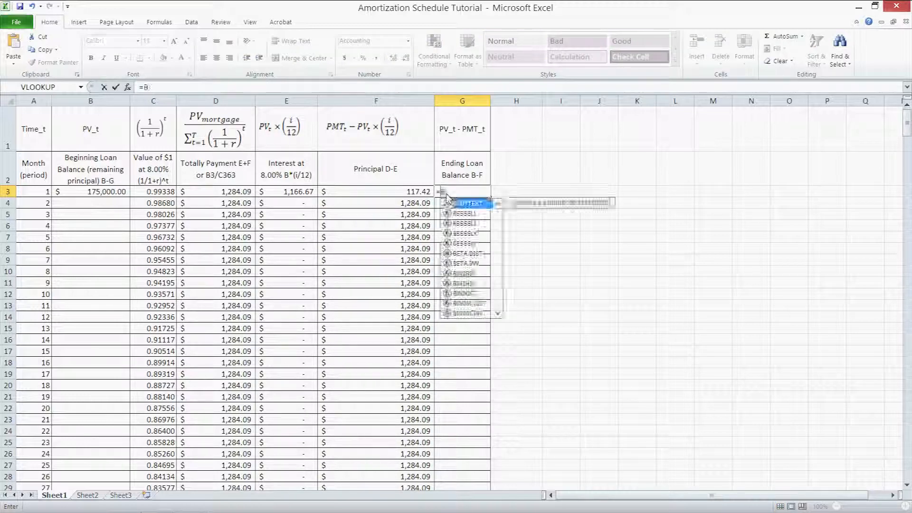
pyautogui.write('3-')
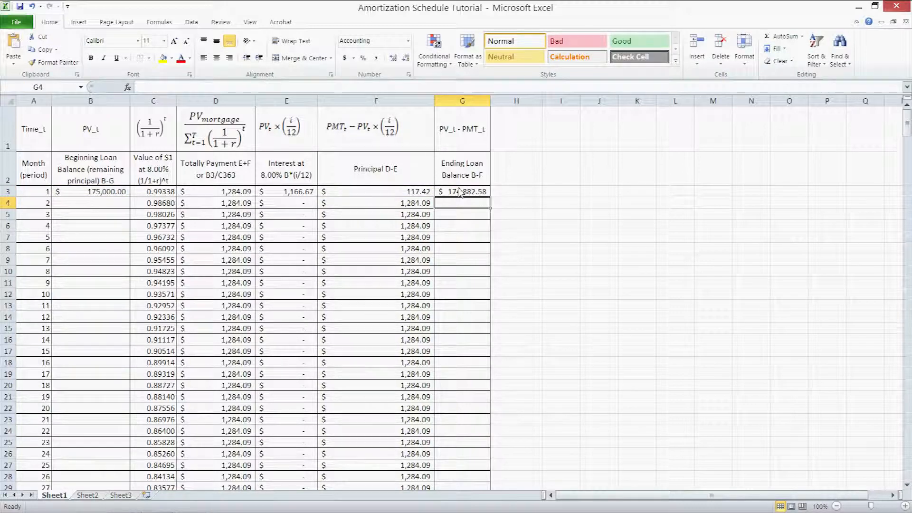
pyautogui.click(461, 191)
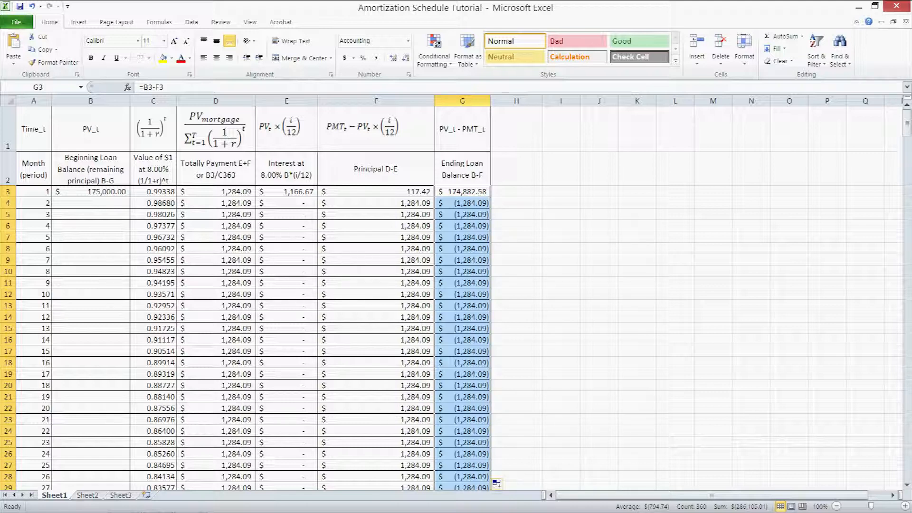
pyautogui.moveTo(378, 244)
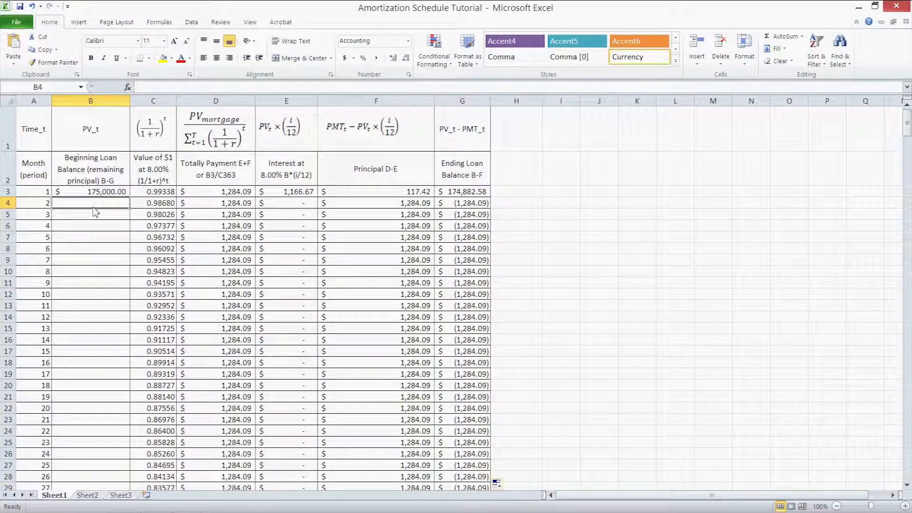
# Step: Link B4 to =G3 and fill it down so each beginning balance equals the prior ending balance
pyautogui.write('=')
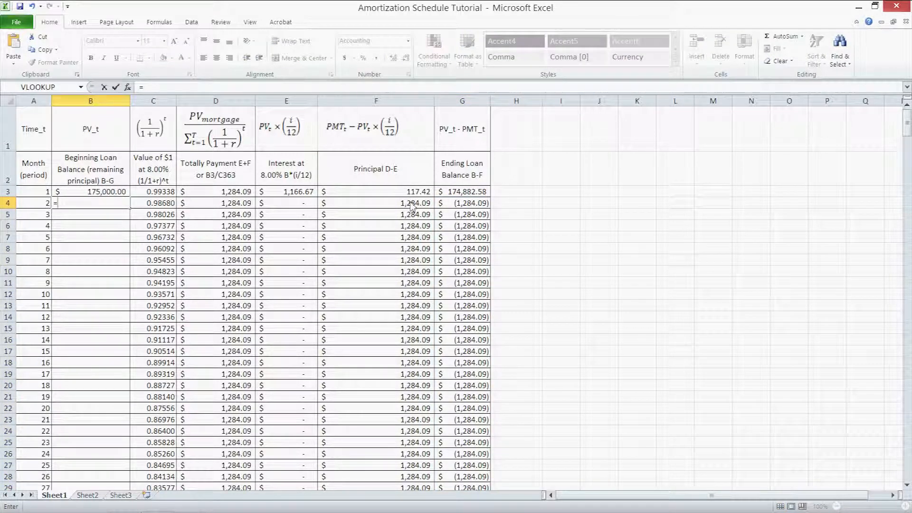
pyautogui.click(462, 191)
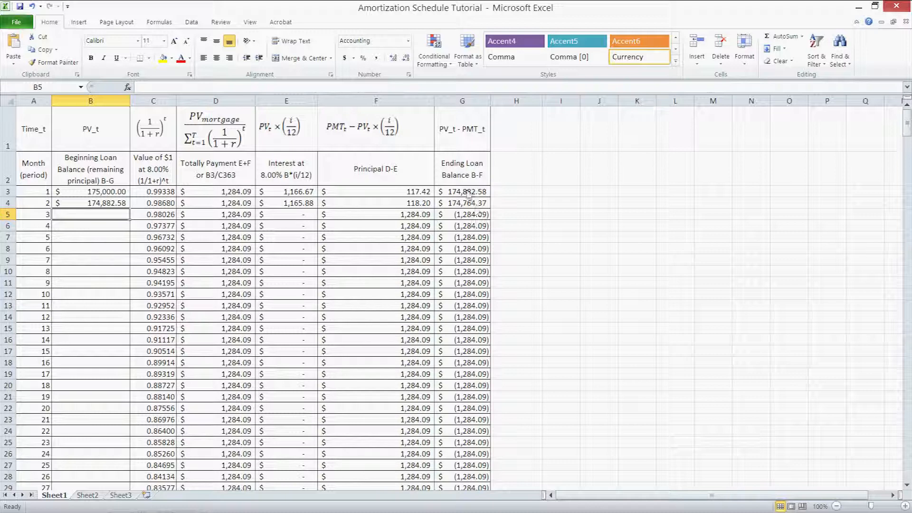
pyautogui.moveTo(274, 226)
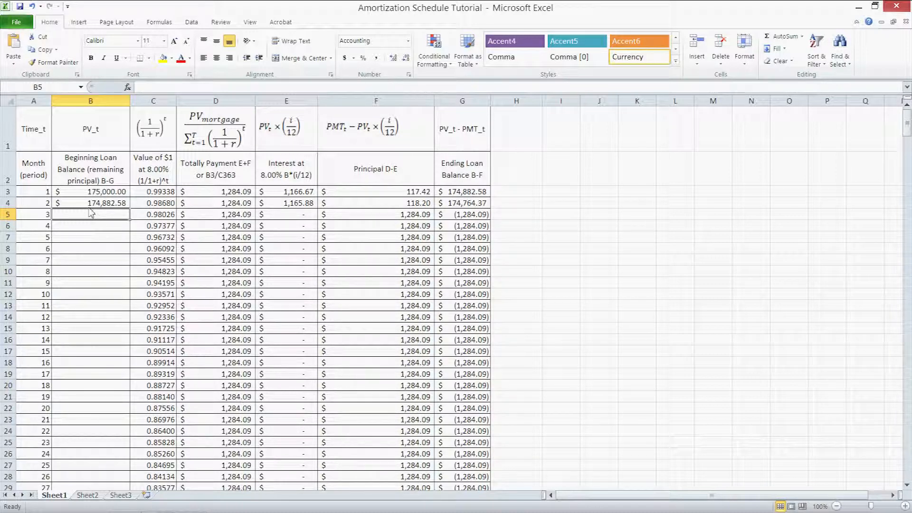
pyautogui.click(90, 202)
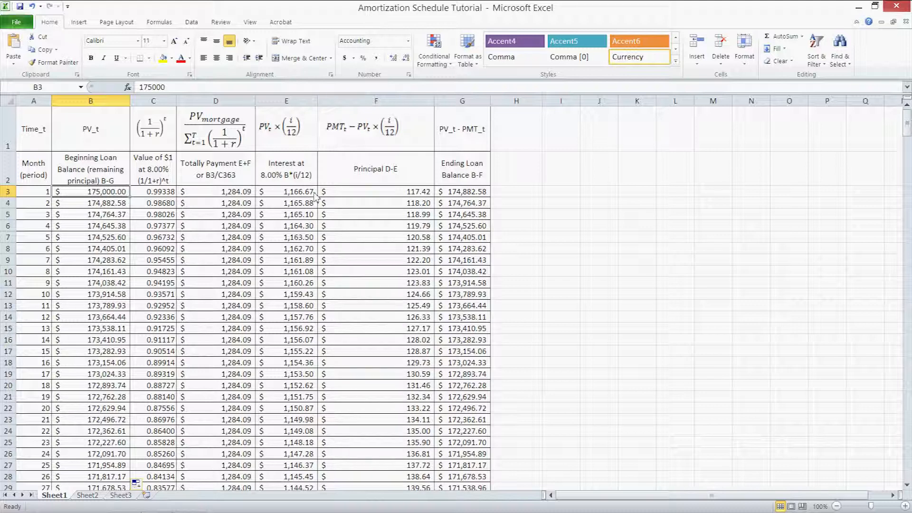
pyautogui.moveTo(291, 226)
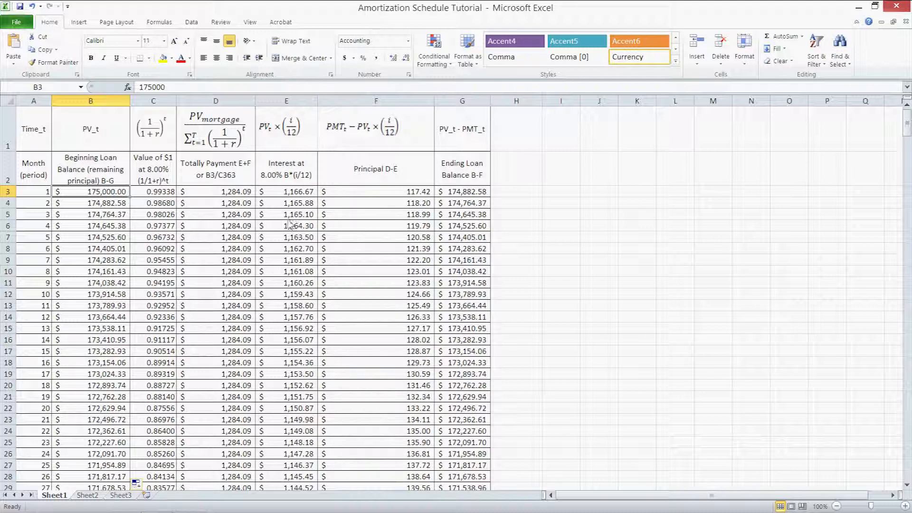
pyautogui.click(285, 191)
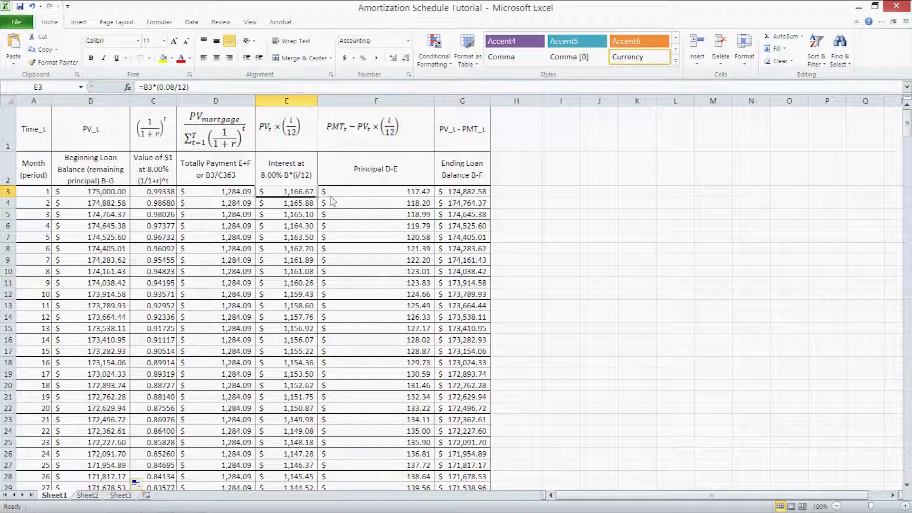
pyautogui.moveTo(398, 195)
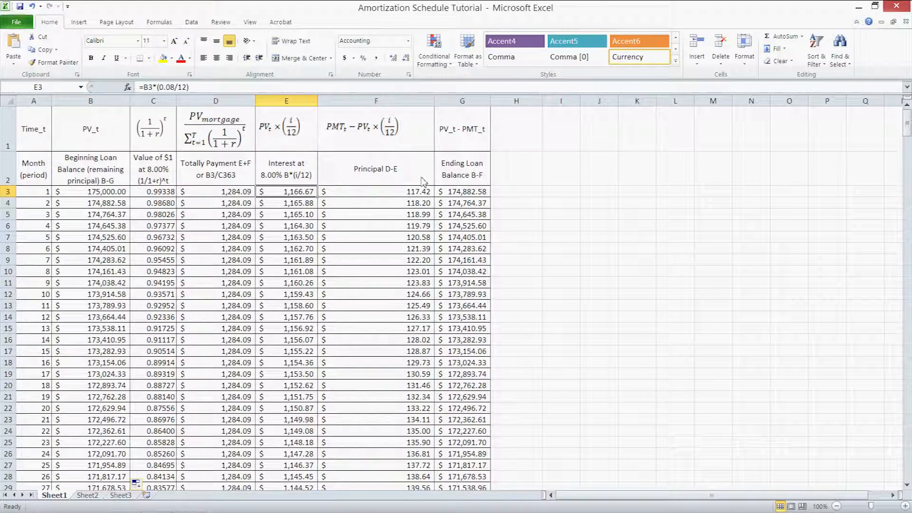
pyautogui.moveTo(453, 200)
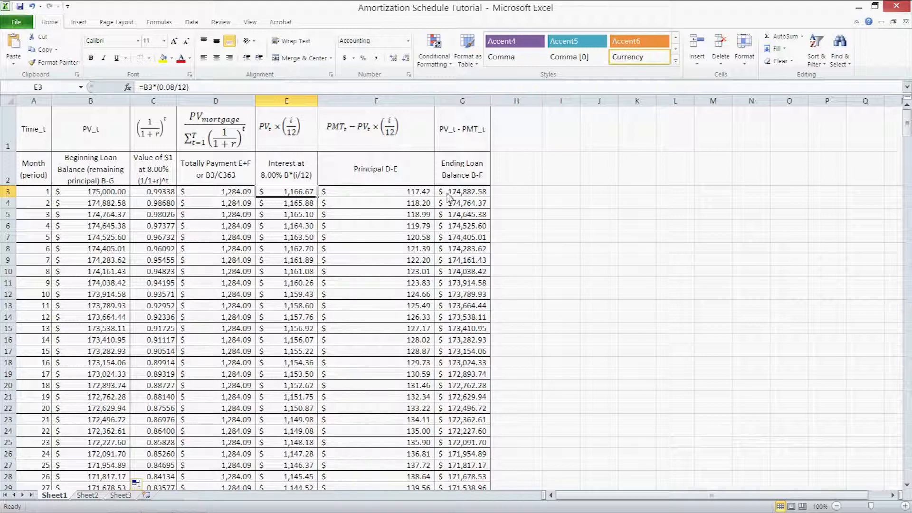
pyautogui.click(249, 22)
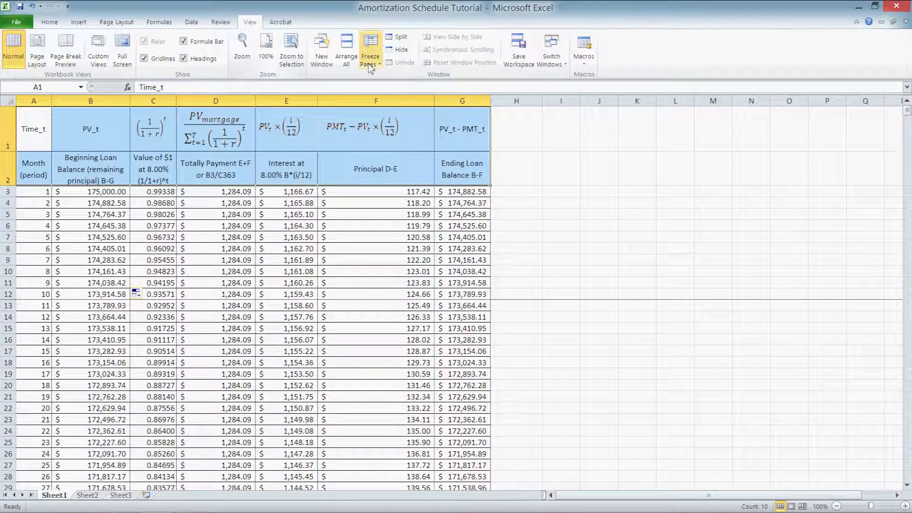
# Step: Unfreeze the worksheet panes from the View tab's Freeze Panes menu
pyautogui.click(370, 49)
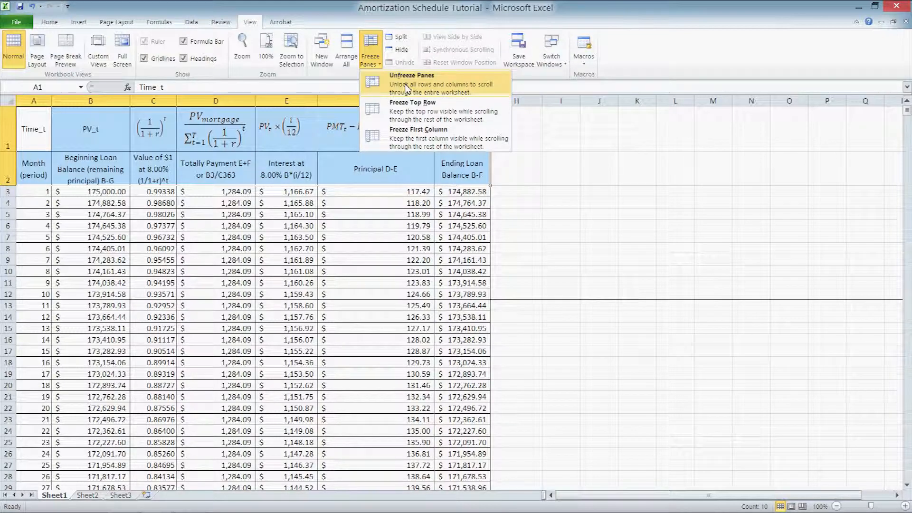
pyautogui.click(410, 75)
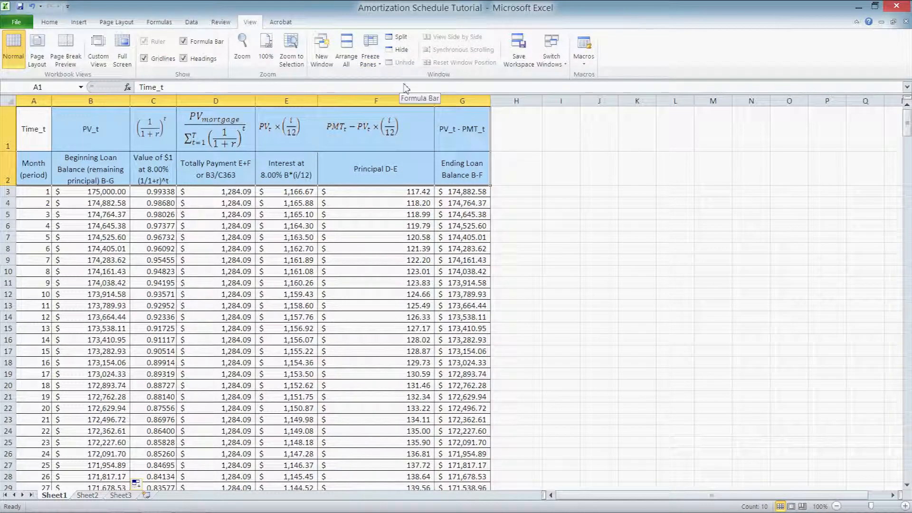
pyautogui.scroll(-3)
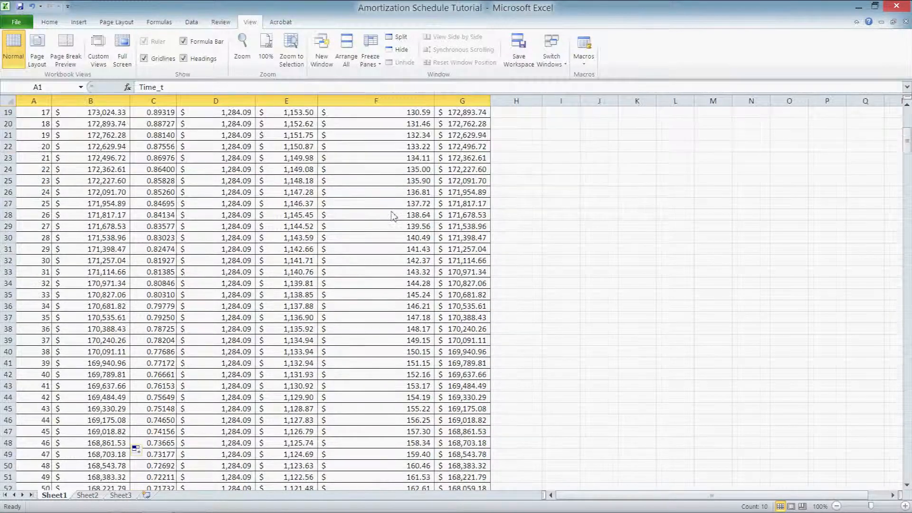
pyautogui.scroll(-3)
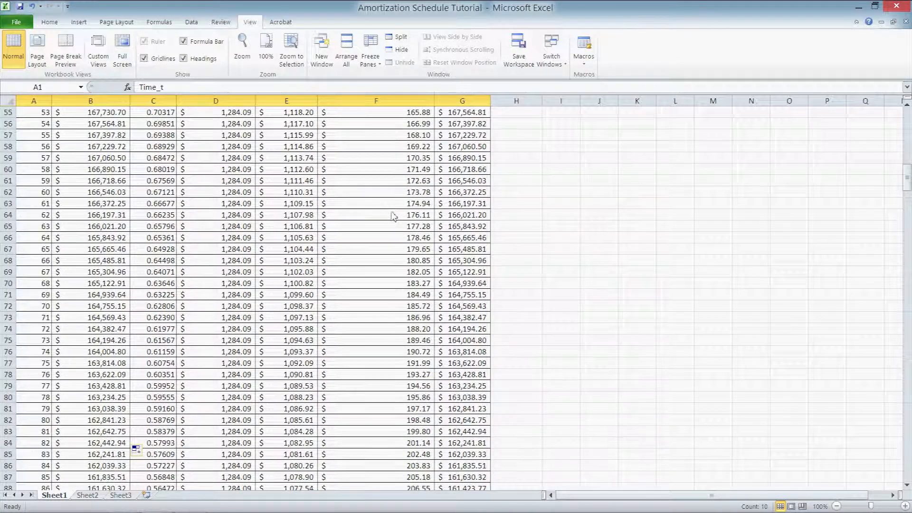
pyautogui.scroll(-3)
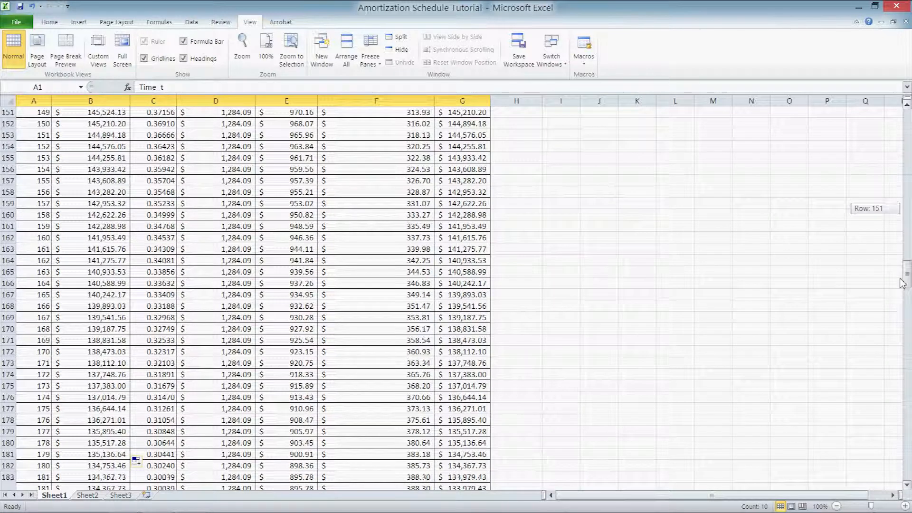
pyautogui.scroll(-3)
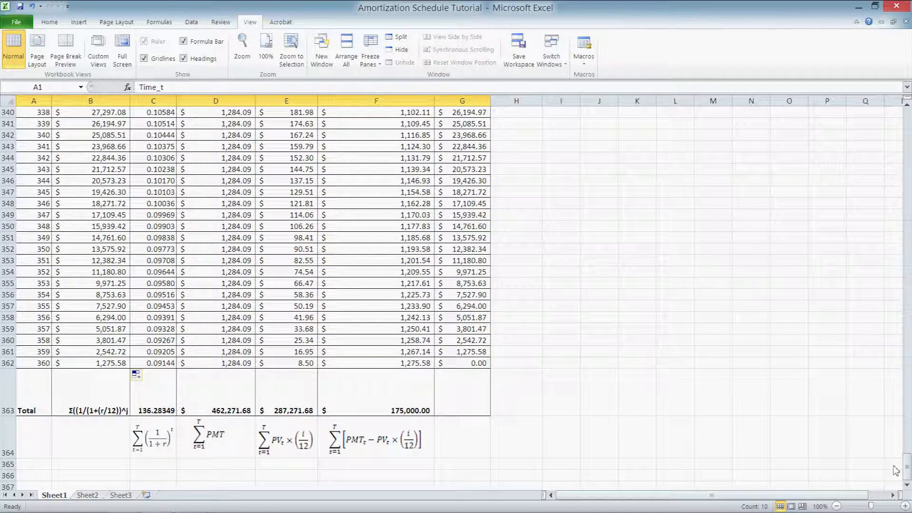
pyautogui.moveTo(595, 406)
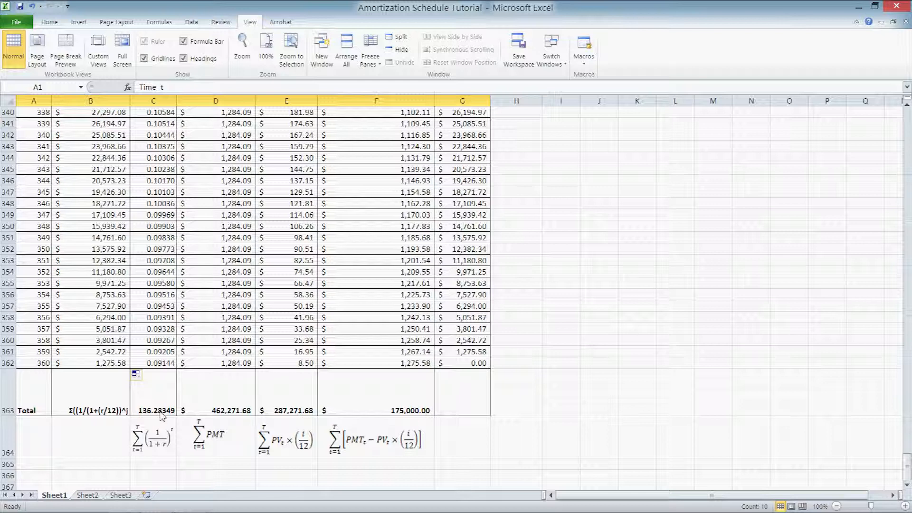
pyautogui.click(284, 392)
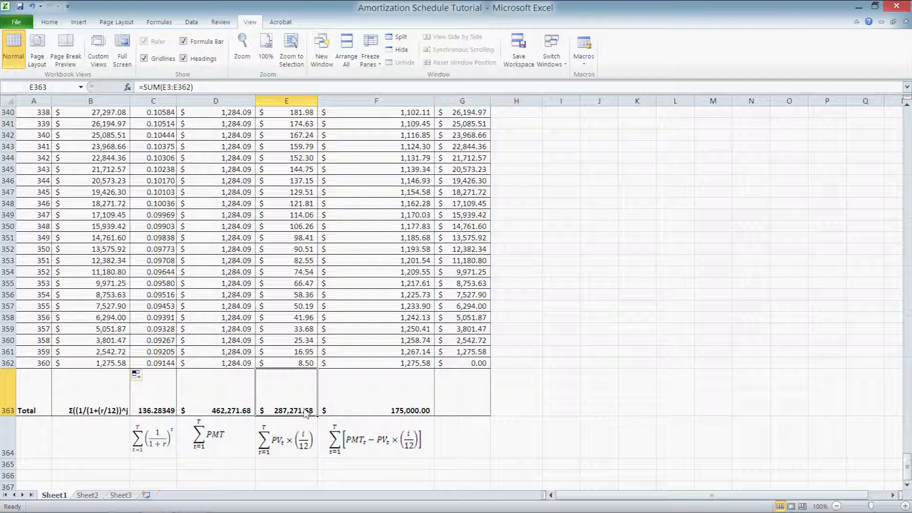
pyautogui.click(375, 392)
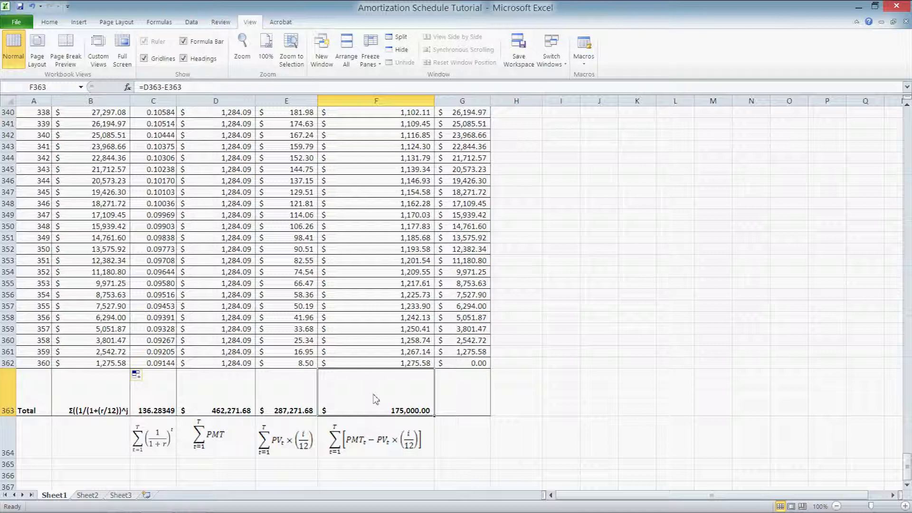
pyautogui.moveTo(471, 364)
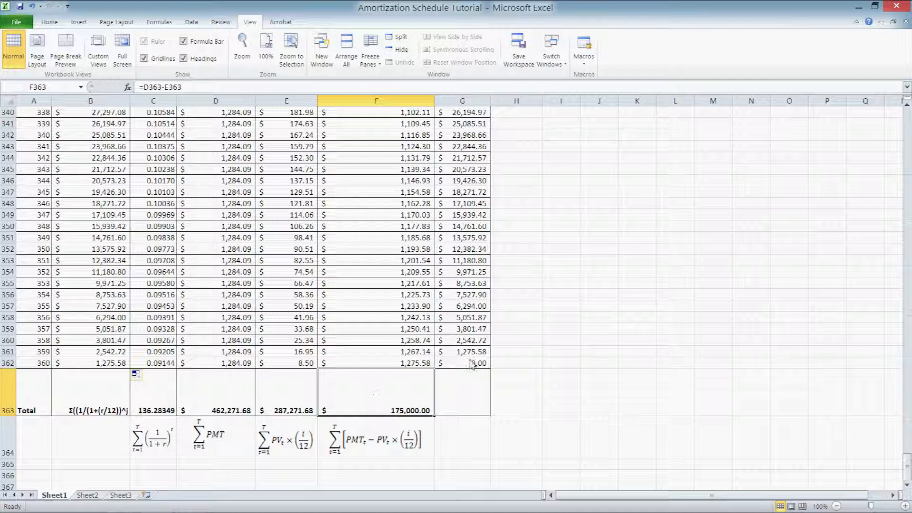
pyautogui.click(461, 363)
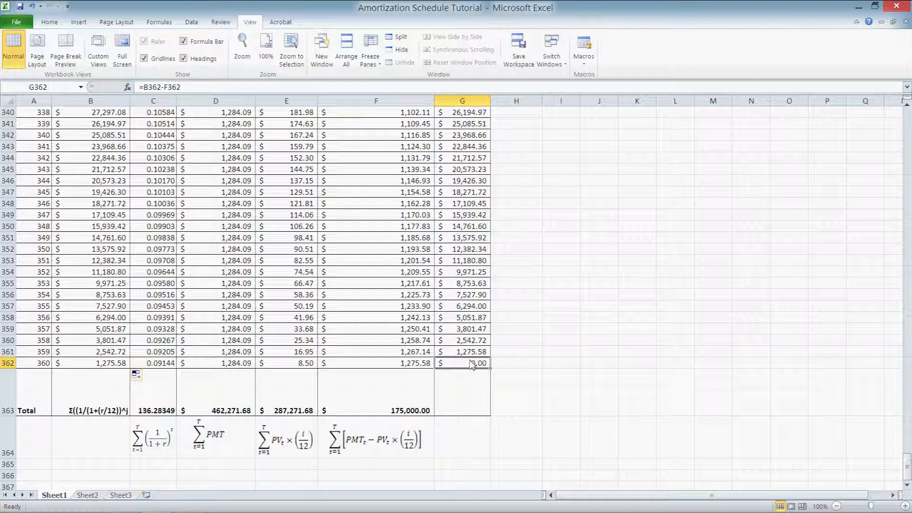